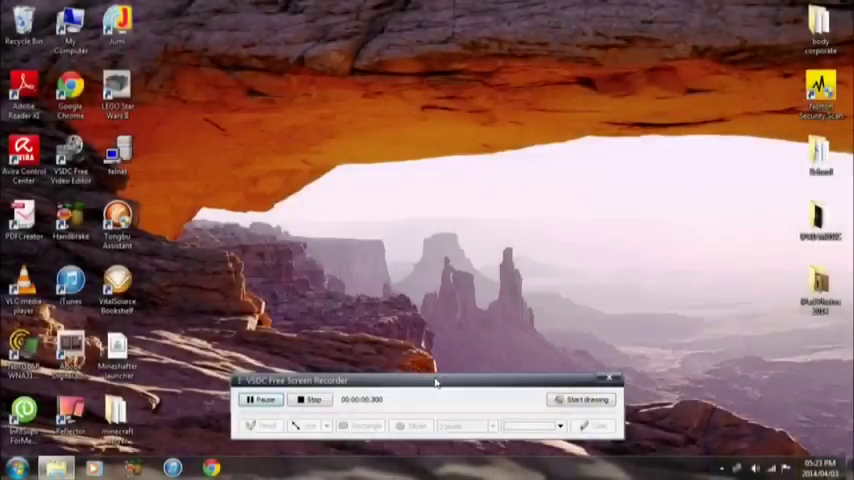
Step: Open the Computer window by searching 'my' from the Start menu
click(598, 381)
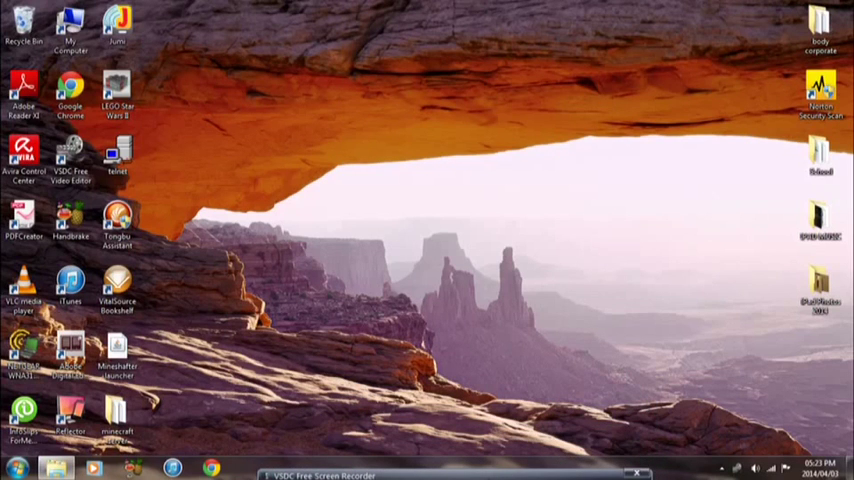
mouse_move(435, 291)
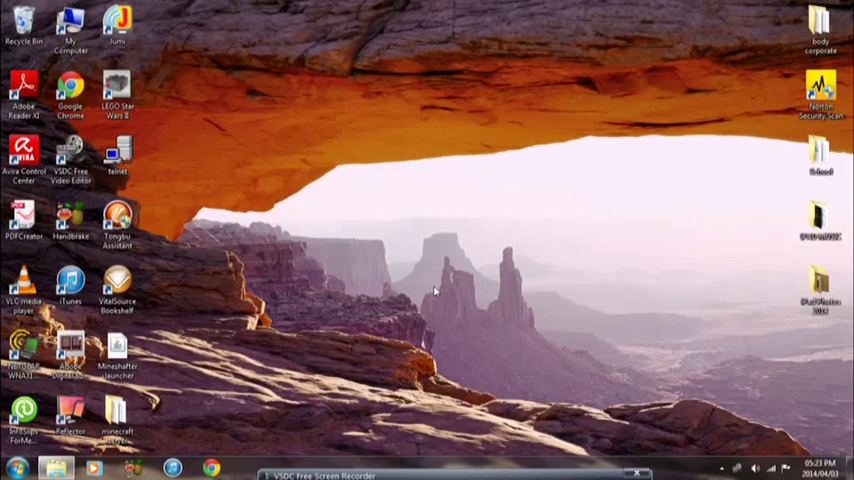
mouse_move(340, 303)
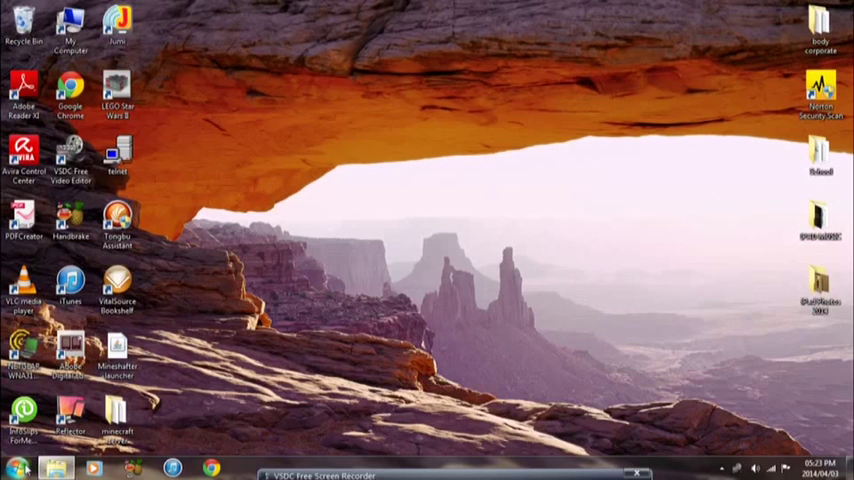
mouse_move(296, 303)
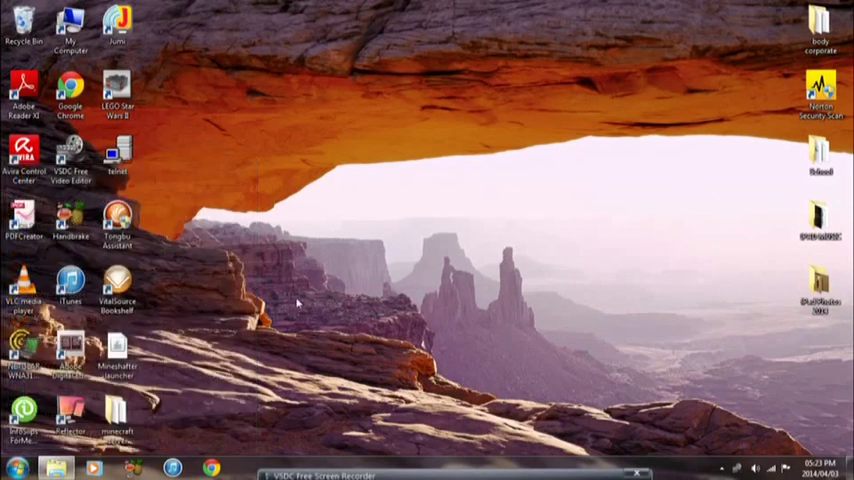
click(18, 468)
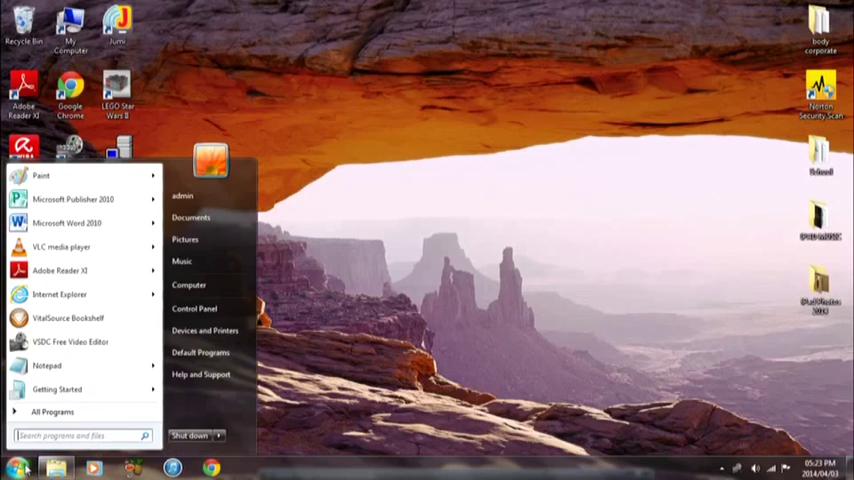
text(my com)
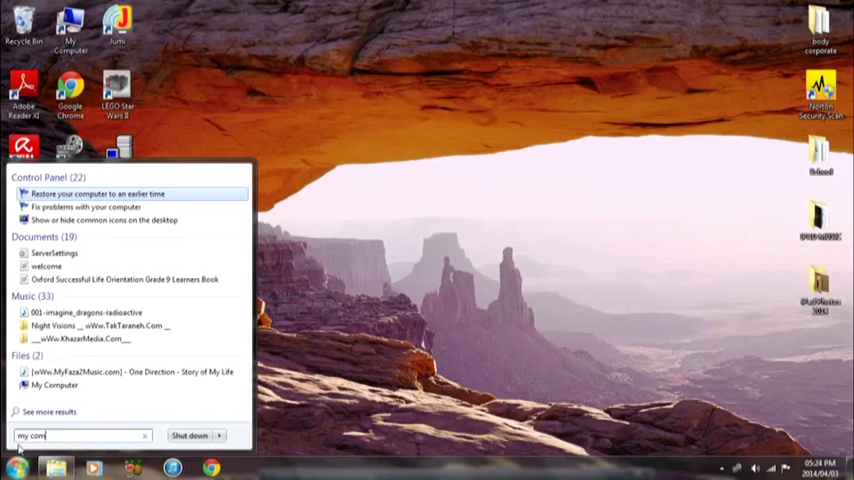
mouse_move(55, 387)
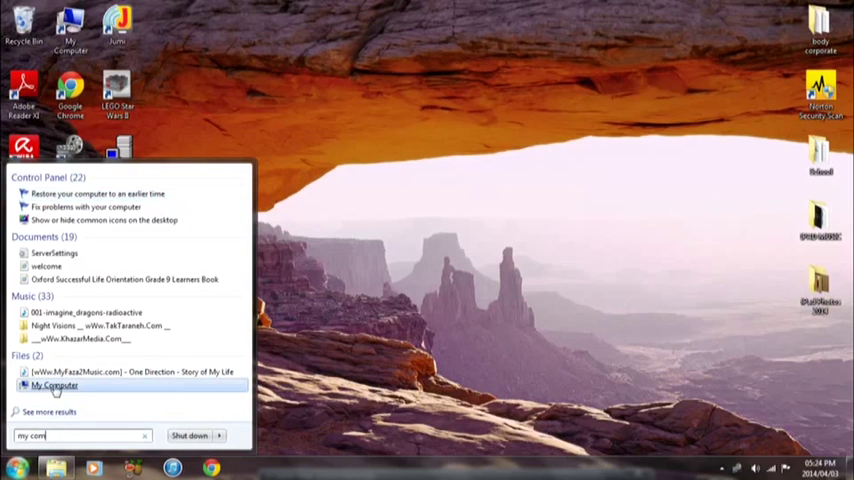
click(54, 385)
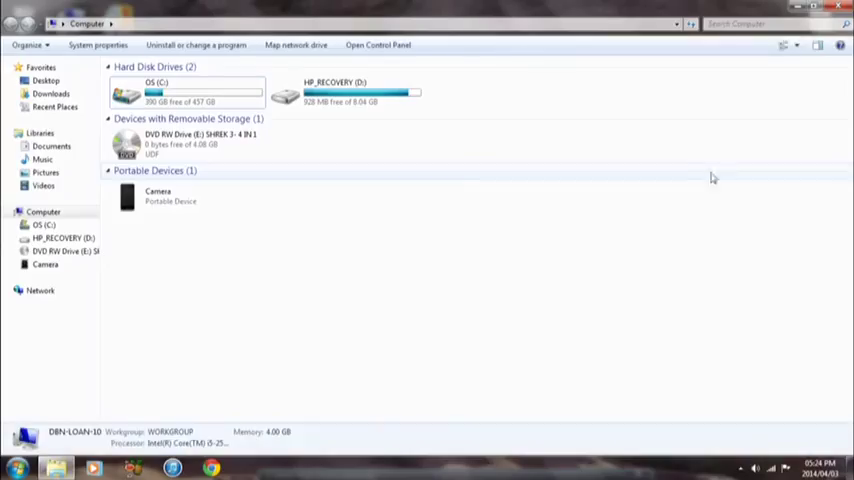
Step: Browse Camera > Internal Storage > DCIM photo folder, select IMG_0067, then show the desktop
click(160, 196)
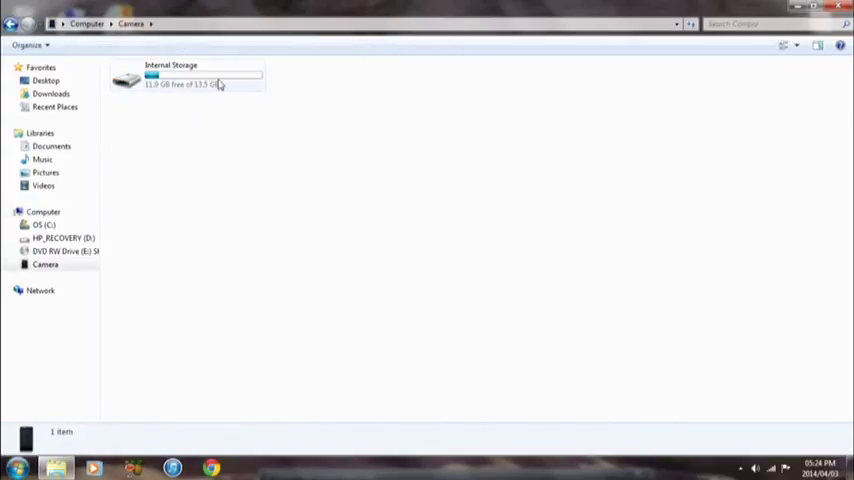
double_click(185, 78)
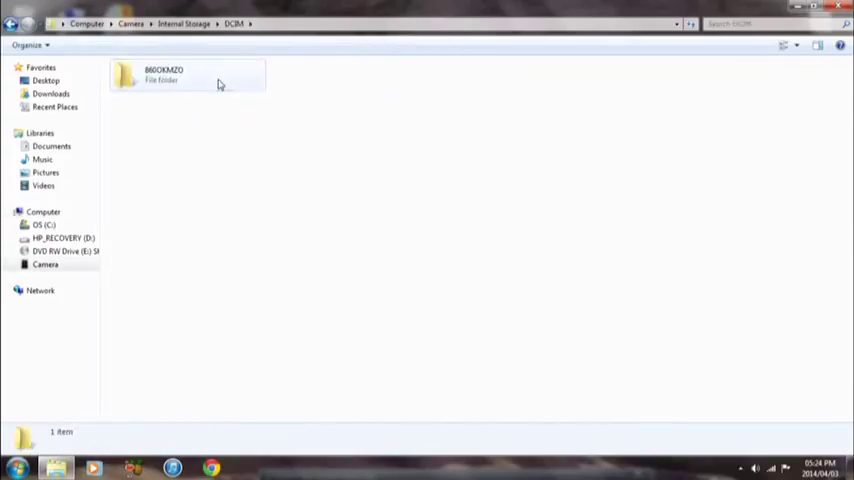
double_click(163, 75)
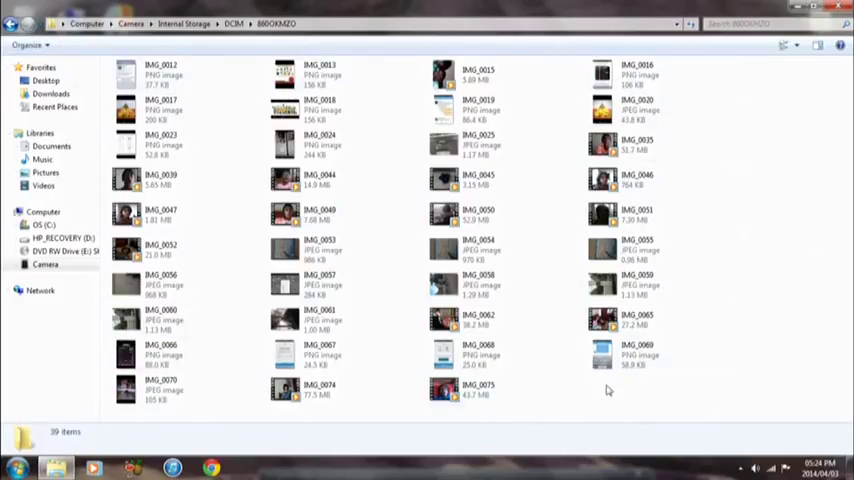
mouse_move(760, 380)
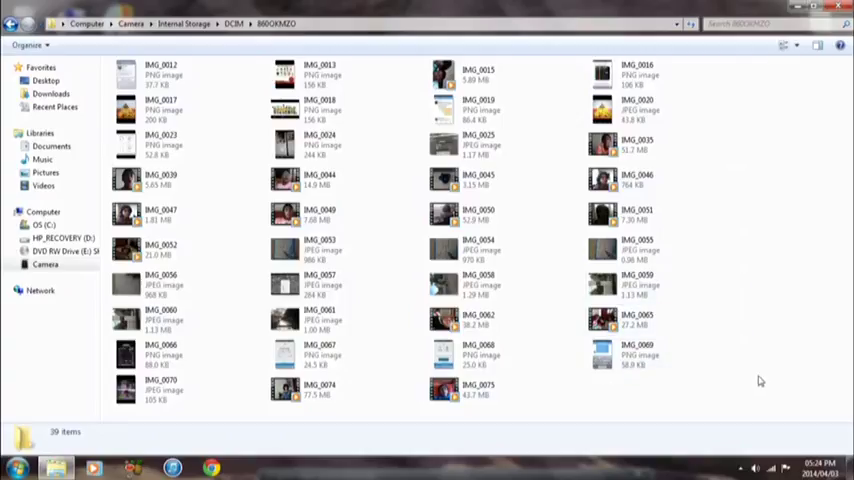
click(637, 355)
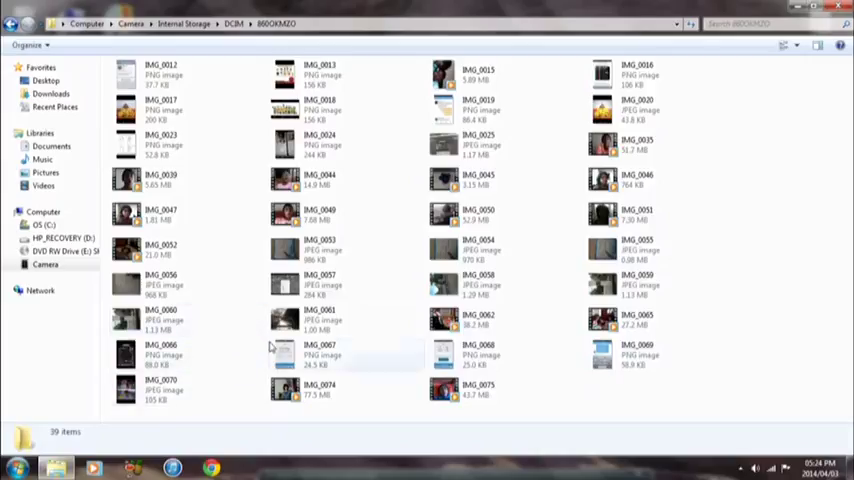
click(320, 355)
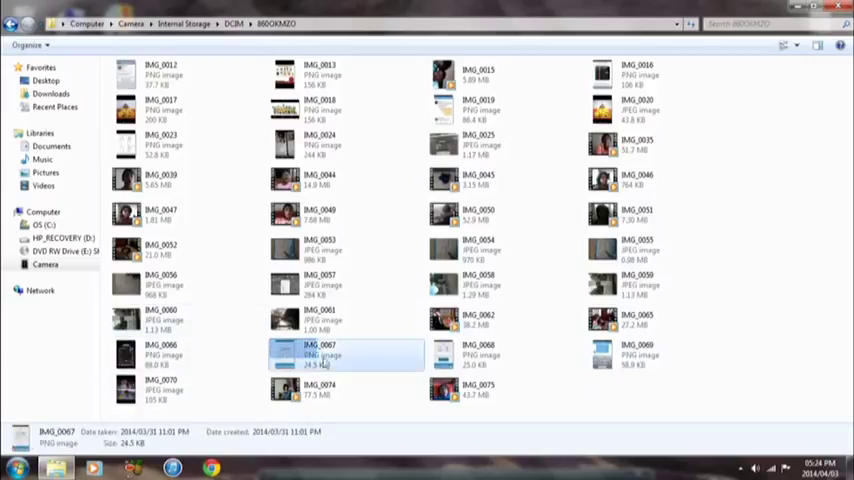
click(500, 354)
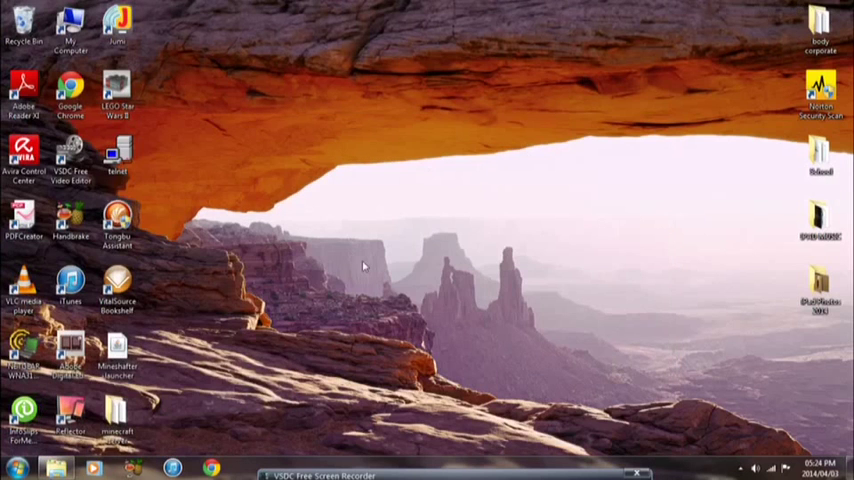
Step: Create a new desktop folder, rename it 'camera', and open it
right_click(364, 265)
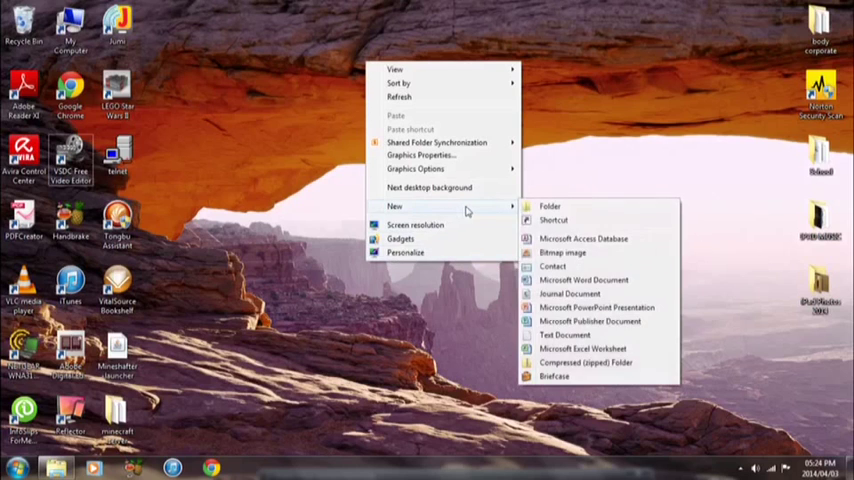
click(549, 206)
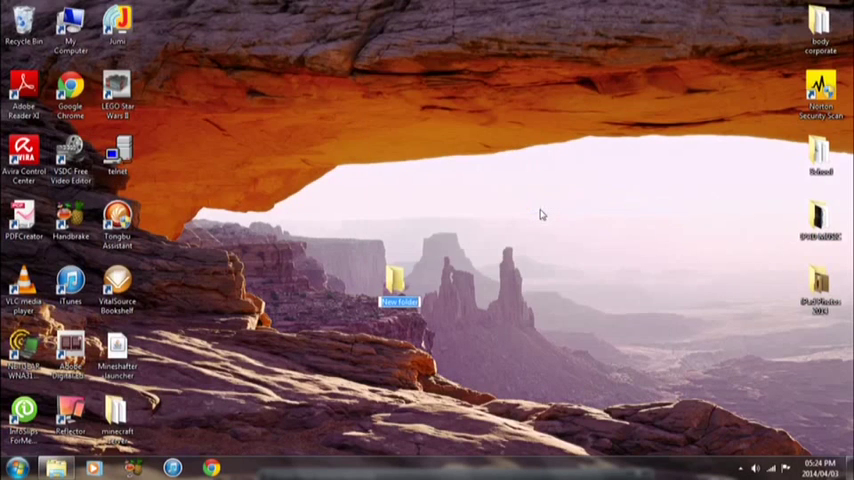
text(cmd)
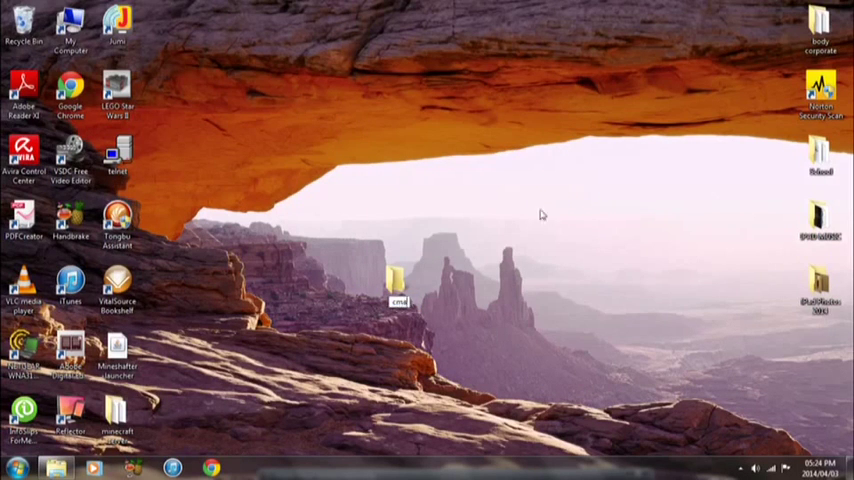
click(399, 280)
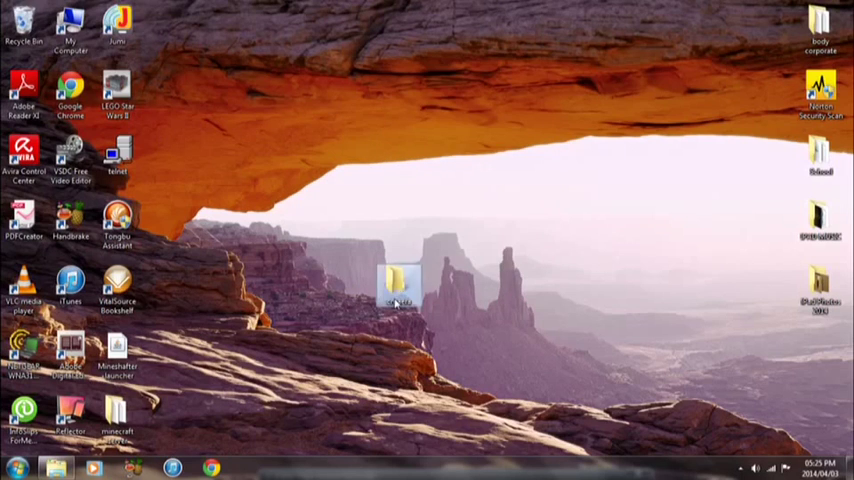
right_click(398, 280)
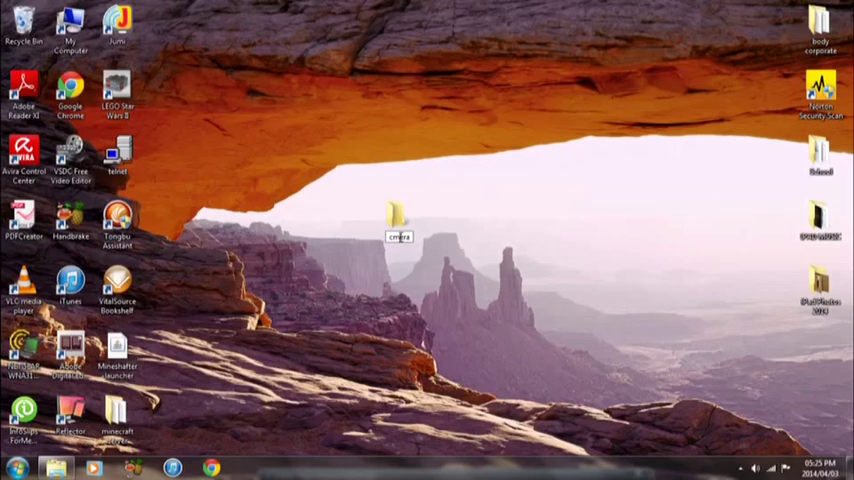
click(398, 218)
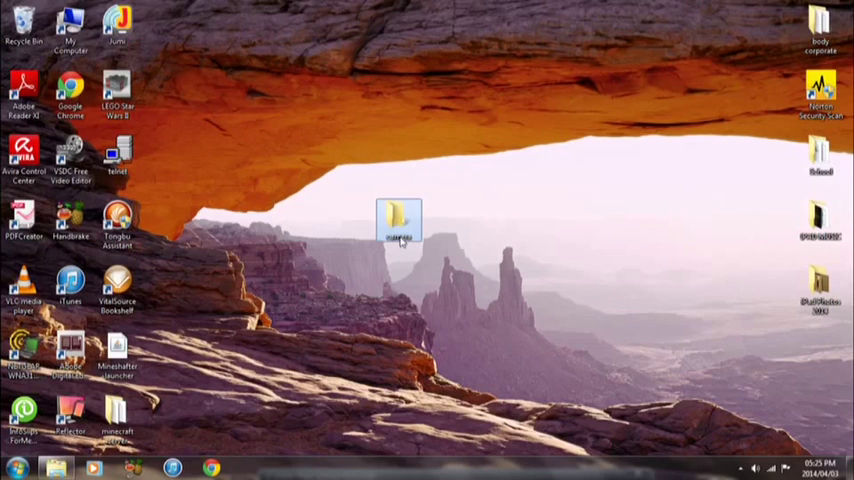
double_click(400, 218)
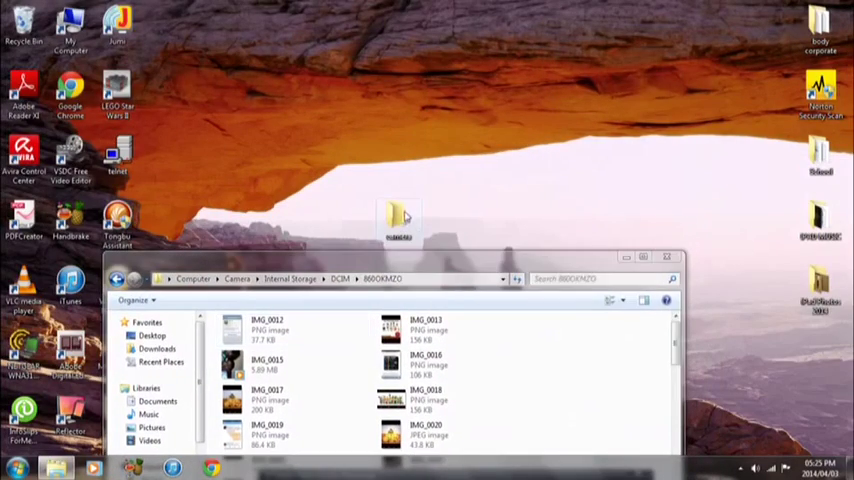
Step: Move the photo folder window up beside the desktop camera folder and scroll its listing
drag(398, 215, 680, 90)
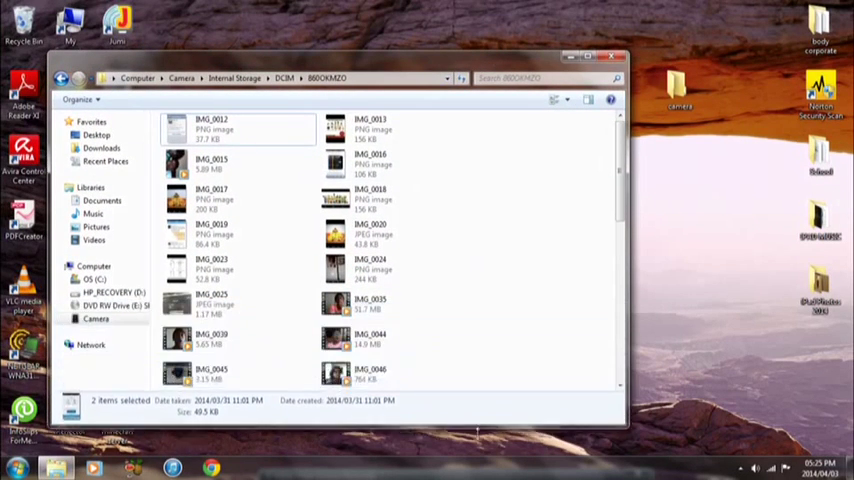
scroll(down, 3)
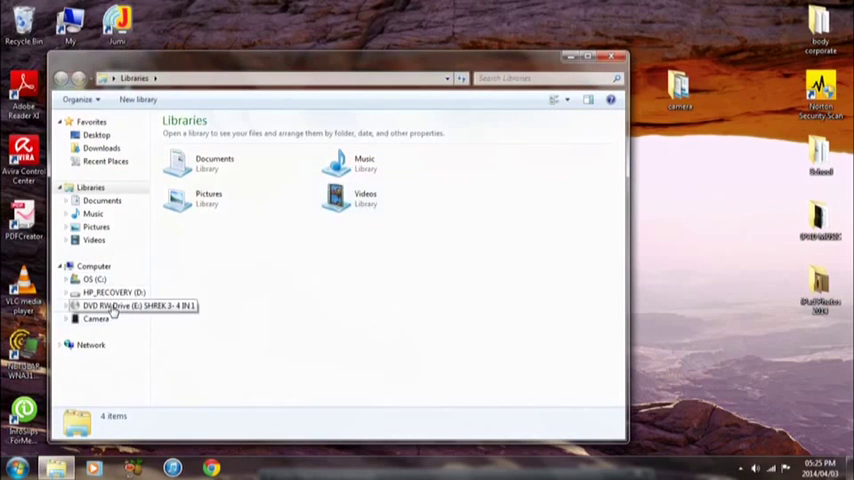
Step: View the Computer listing showing the iPad as a portable device, then close Explorer
click(94, 265)
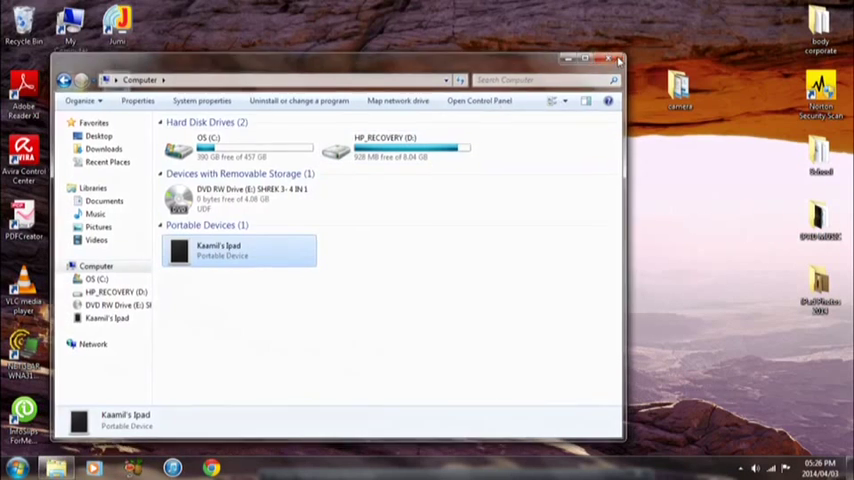
click(615, 58)
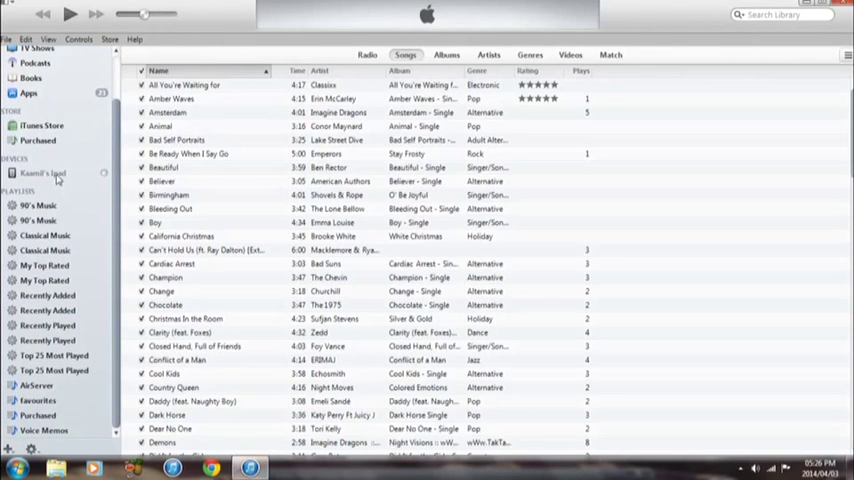
mouse_move(108, 183)
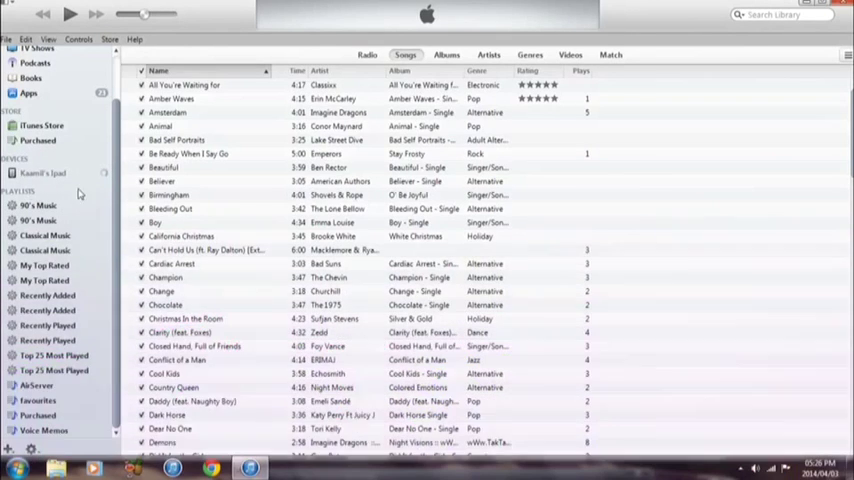
mouse_move(57, 180)
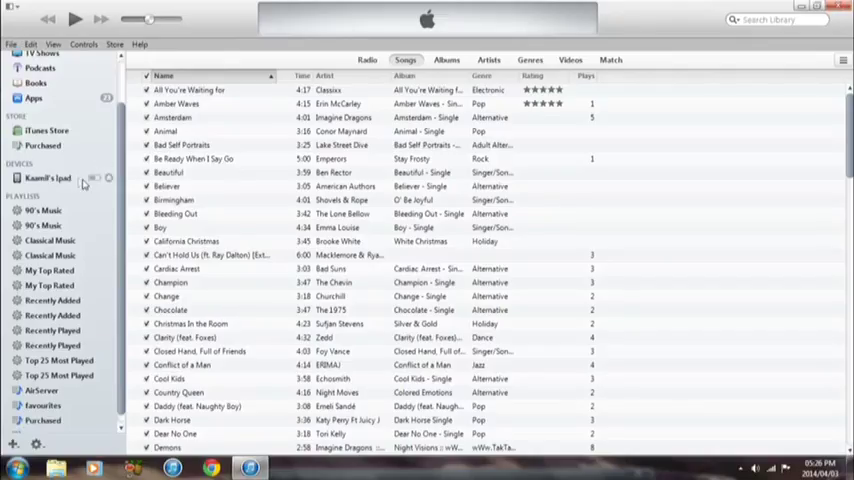
Step: Turn on Sync Photos in the iPad's Photos settings
click(48, 177)
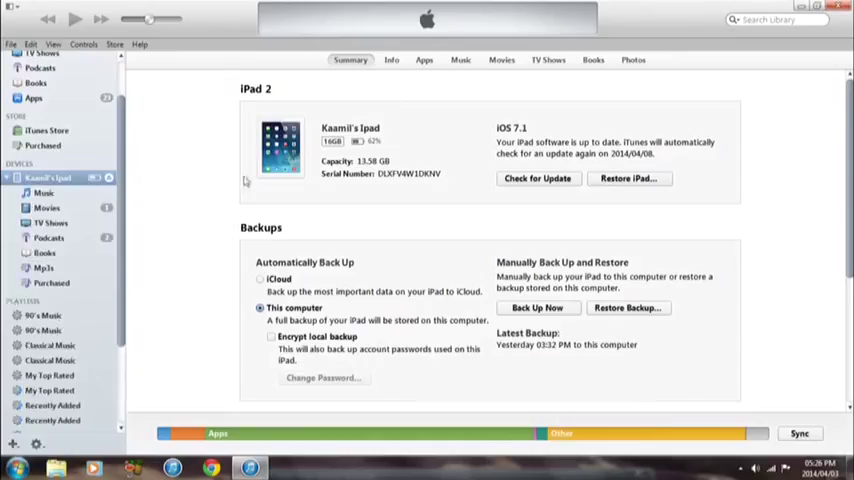
click(633, 60)
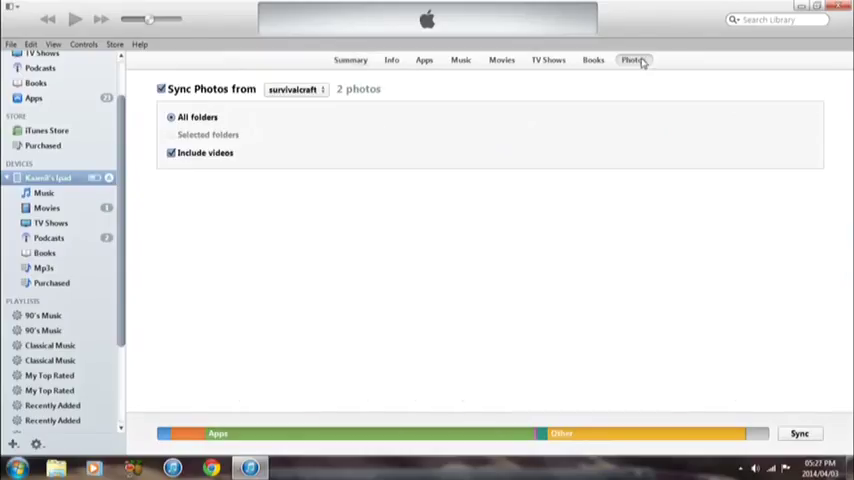
click(161, 89)
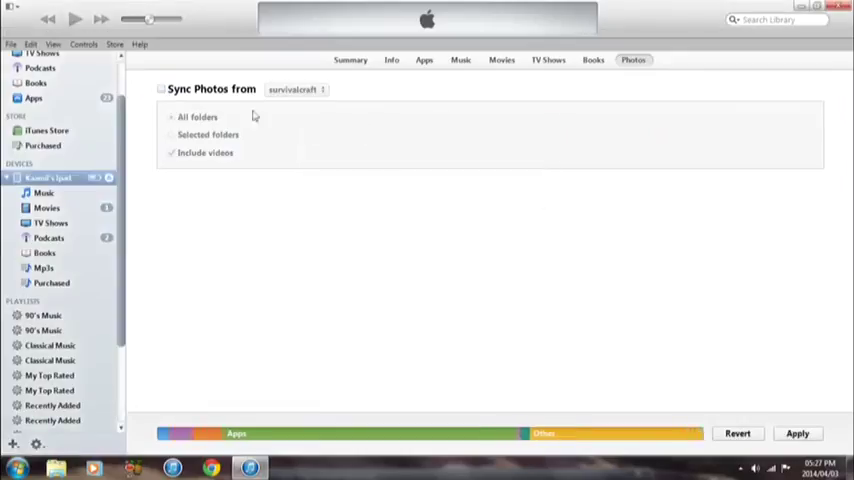
click(161, 89)
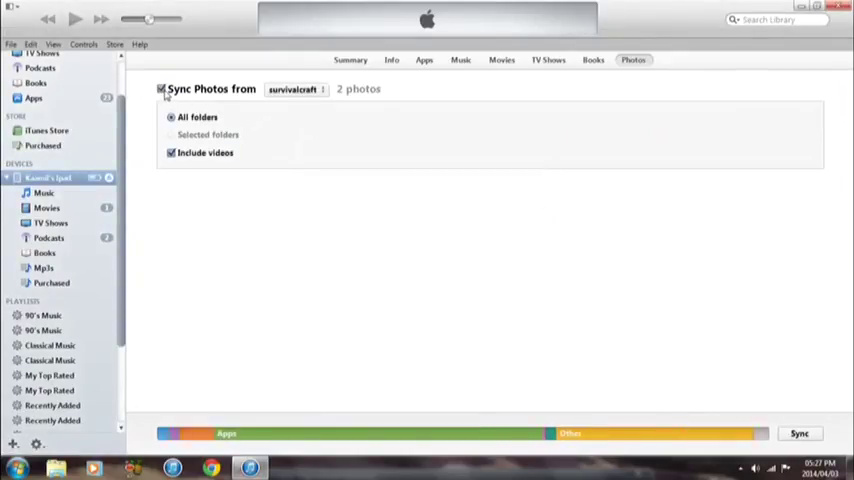
Step: Choose the Desktop 'camera' folder as the photo sync source
click(295, 89)
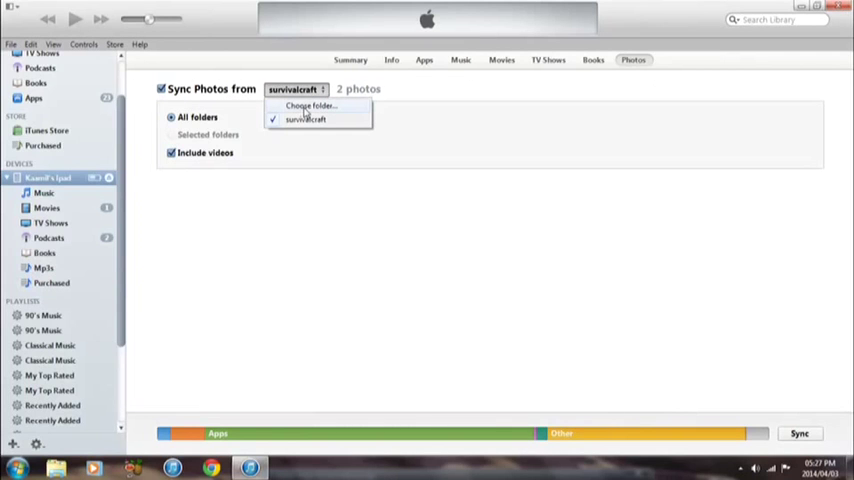
click(310, 106)
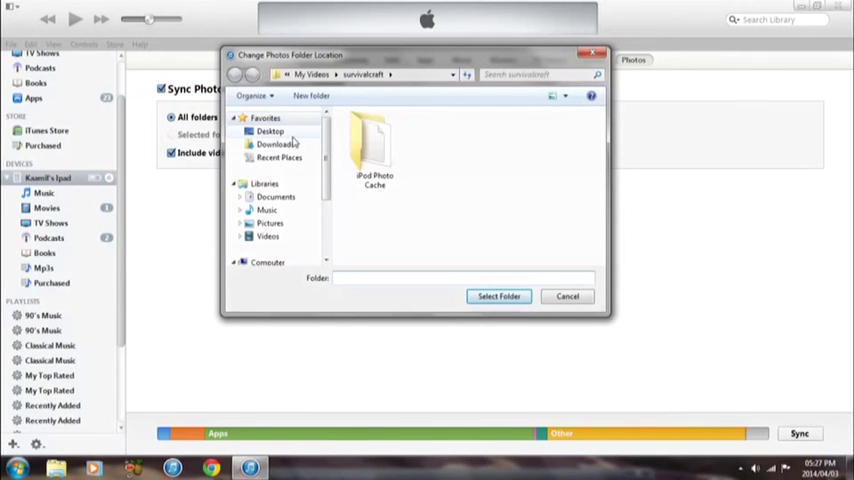
click(270, 131)
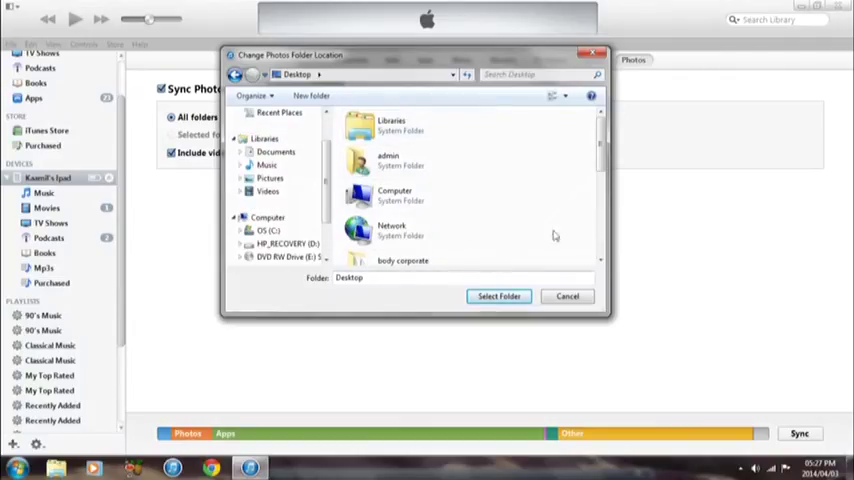
scroll(down, 3)
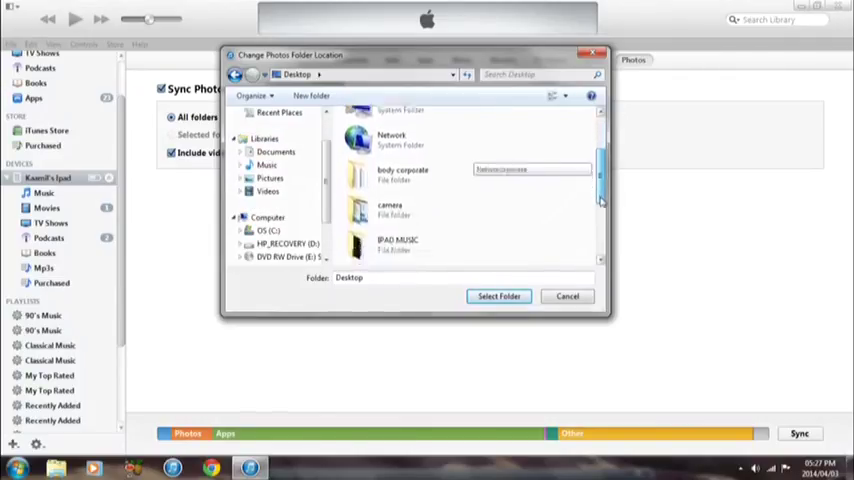
click(389, 178)
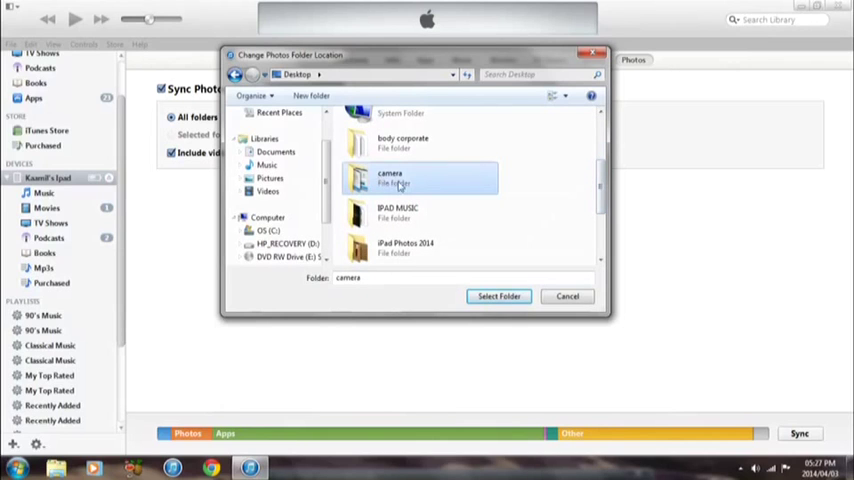
click(498, 296)
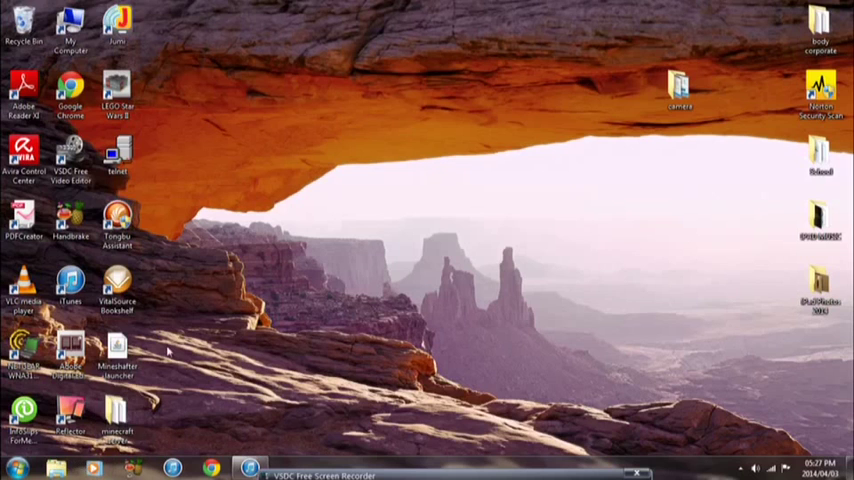
mouse_move(60, 470)
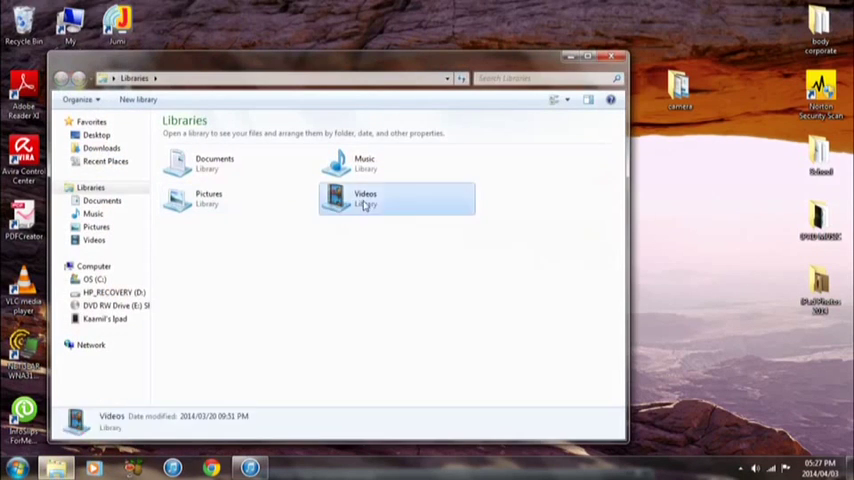
Step: Open Videos > New folder to view the iPod Photo Cache, then close the window
double_click(365, 200)
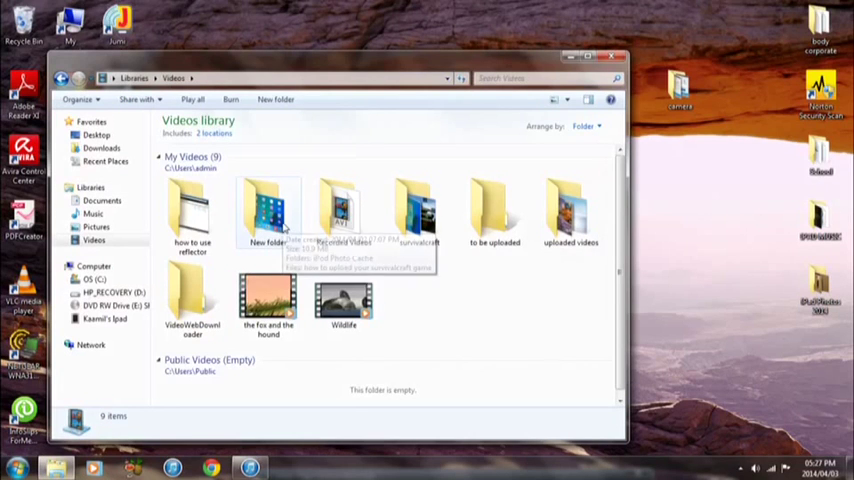
double_click(268, 210)
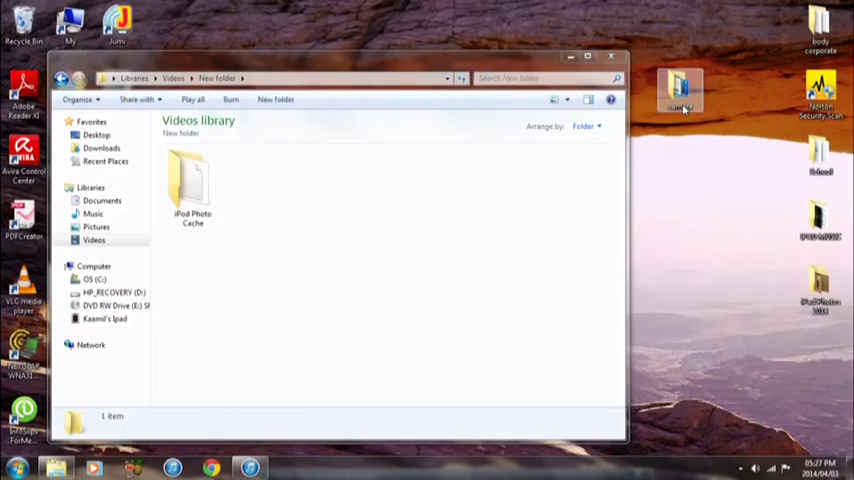
click(611, 56)
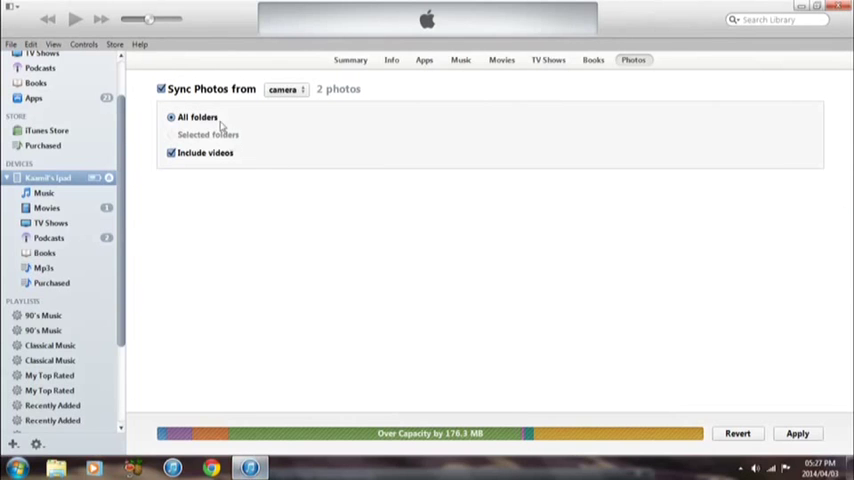
Step: Re-select the Desktop 'camera' folder as photo source, now counting 3 photos
click(285, 89)
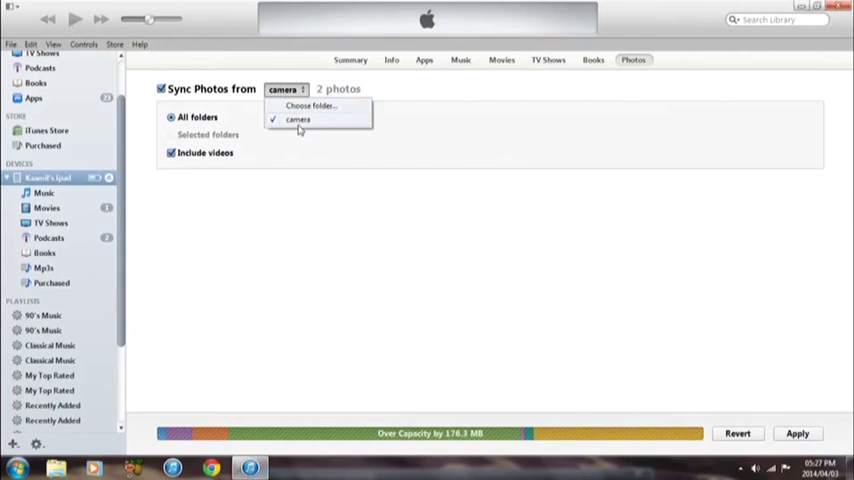
click(311, 106)
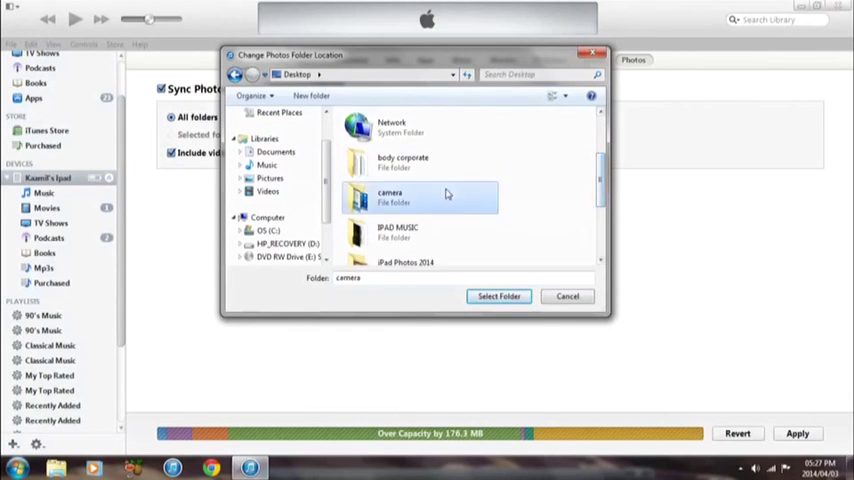
click(499, 296)
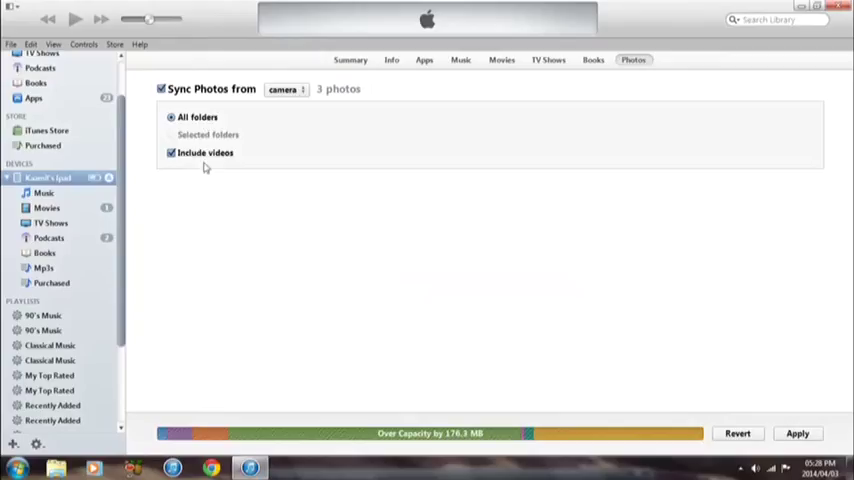
Step: Apply the settings to start syncing the 3 camera-folder photos to the iPad
click(797, 433)
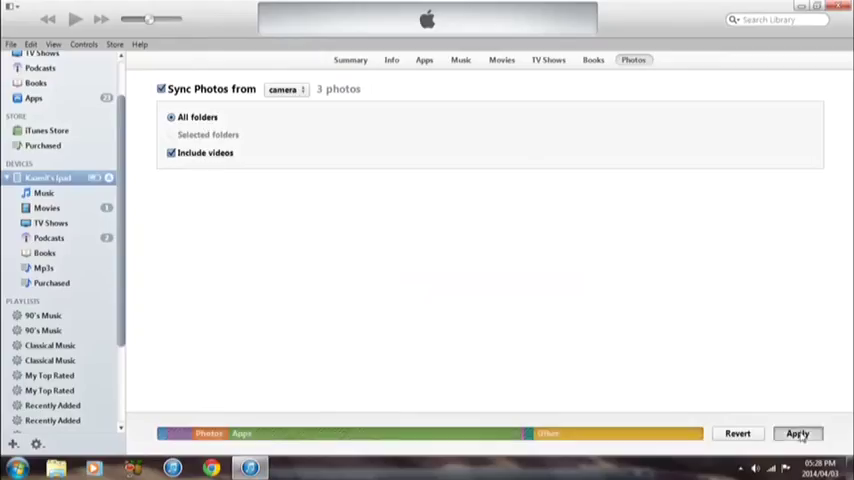
click(798, 433)
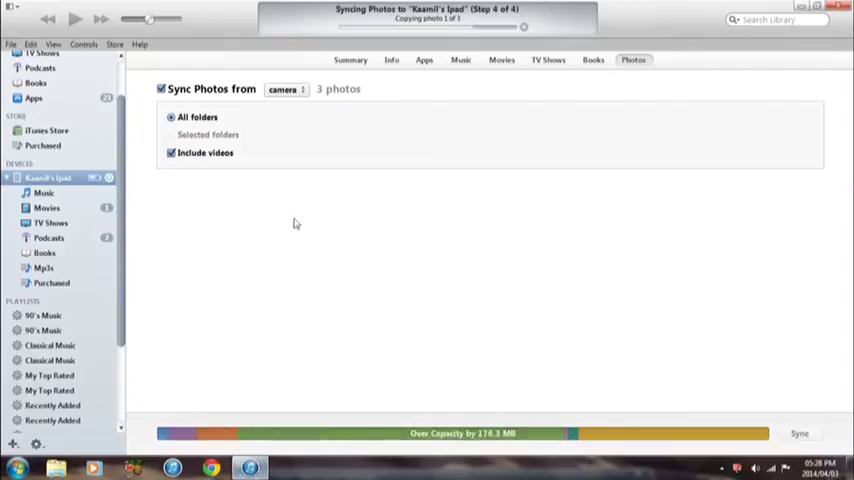
mouse_move(279, 164)
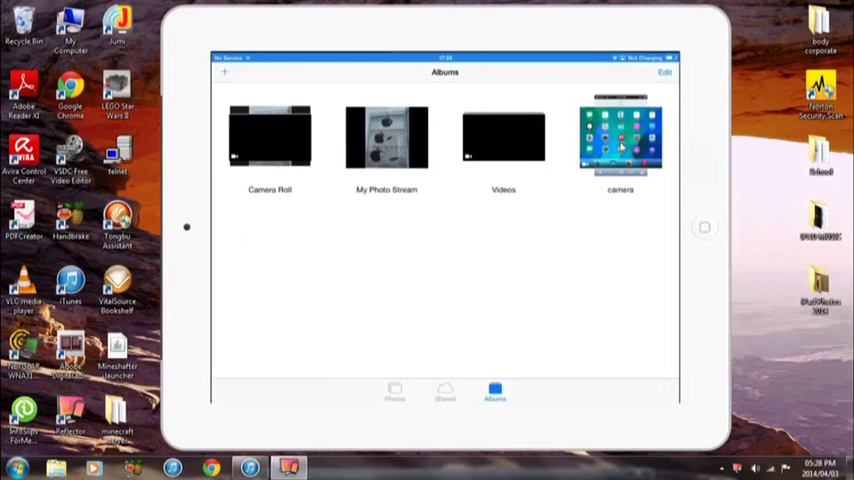
Step: Open the newly synced 'camera' album in the mirrored iPad's Photos app
click(620, 137)
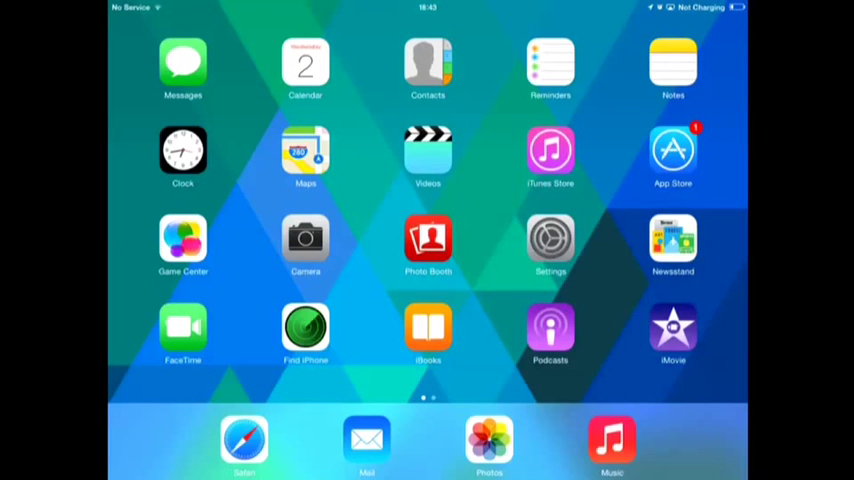
Step: Launch SurvivalCraft on the mirrored iPad, reaching the UNICEF Tap Project page
click(428, 243)
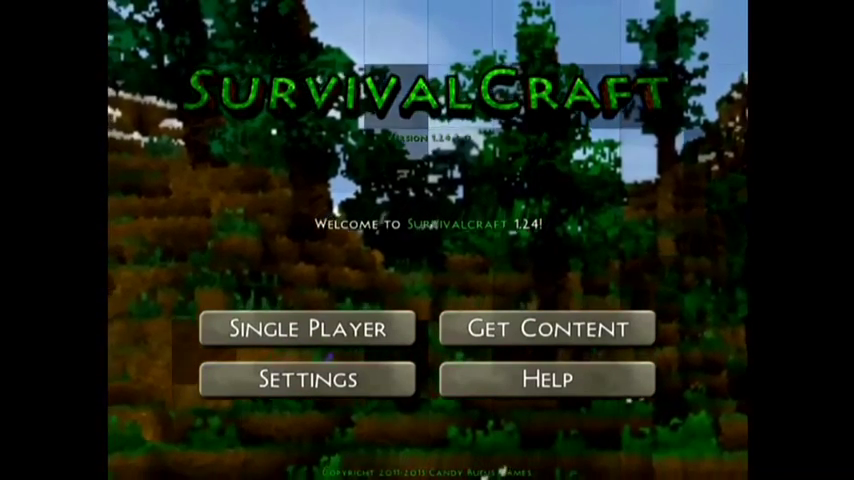
click(547, 328)
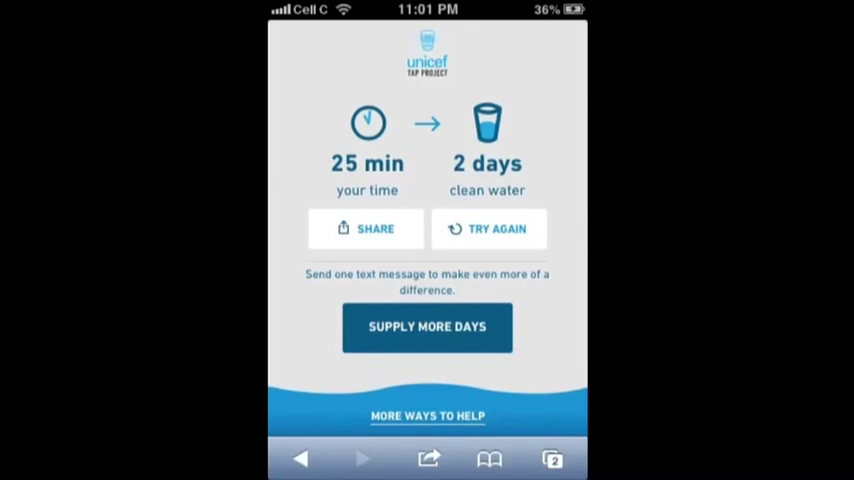
Step: Continue past the UNICEF Tap Project page to the donation thank-you page
click(427, 327)
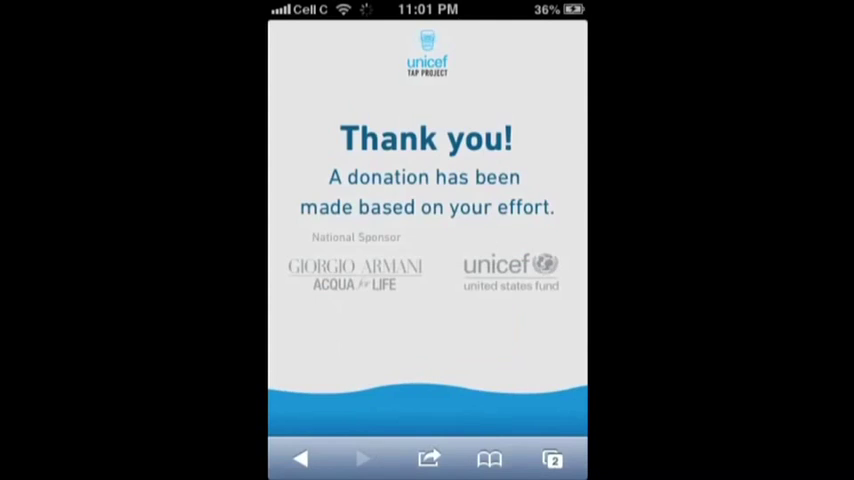